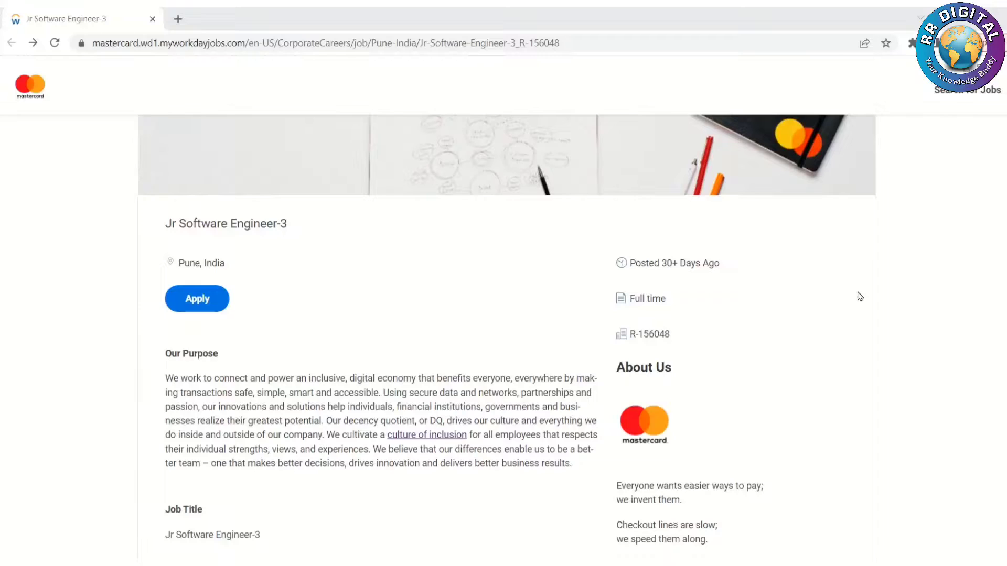
mouse_move(900, 323)
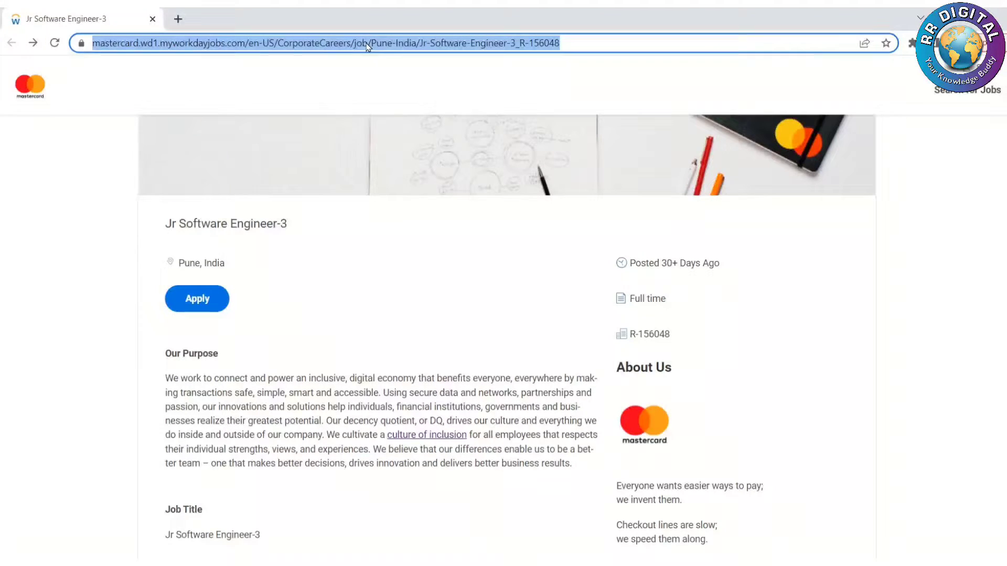
mouse_move(405, 249)
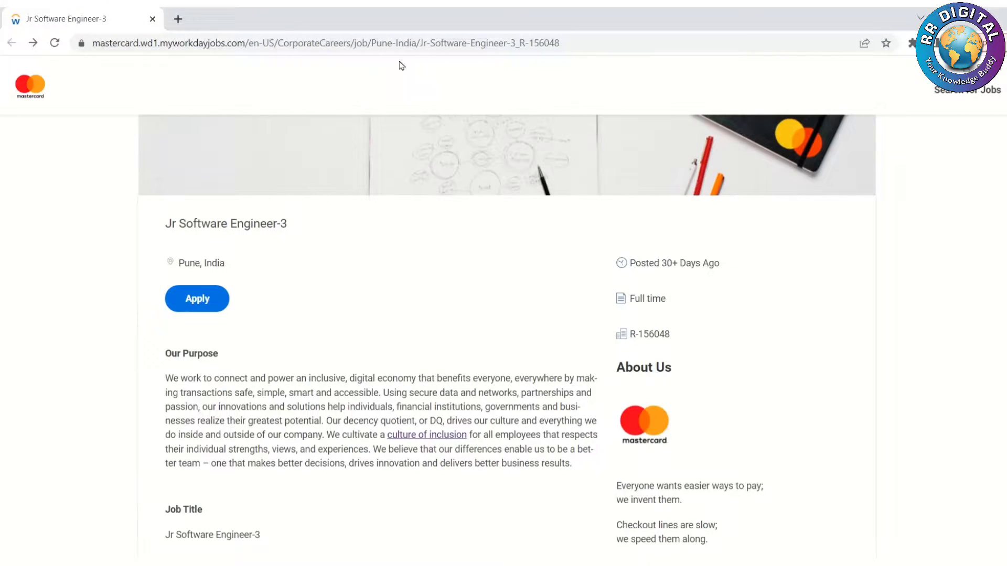
mouse_move(394, 67)
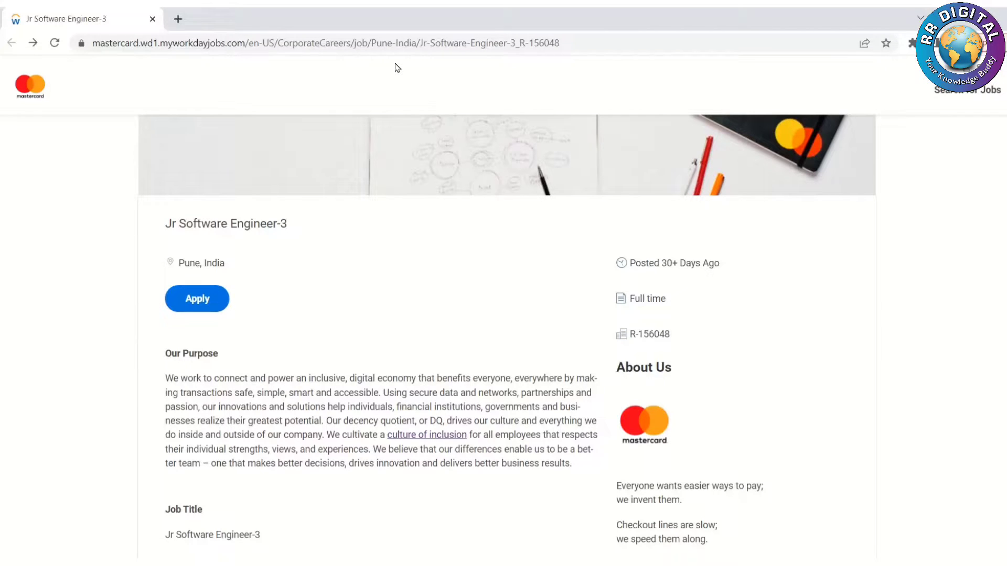
mouse_move(395, 243)
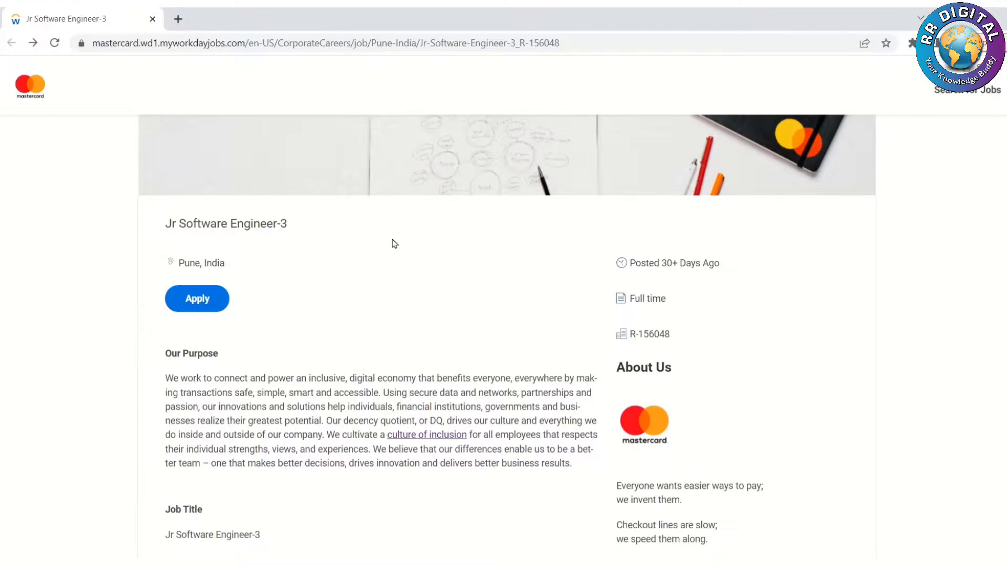
- Scroll down through the Jr Software Engineer-3 description to its responsibilities list
scroll(down, 3)
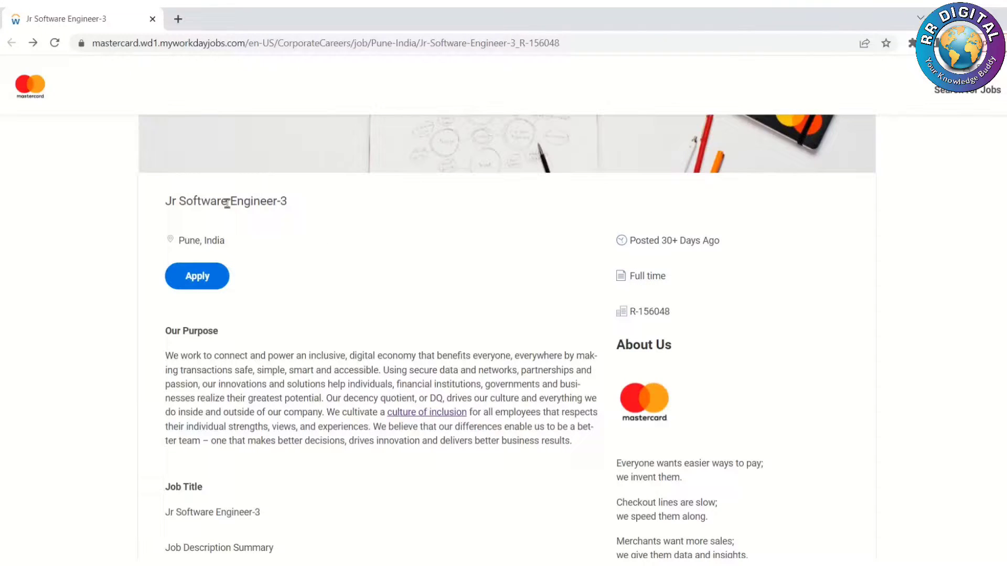
double_click(226, 200)
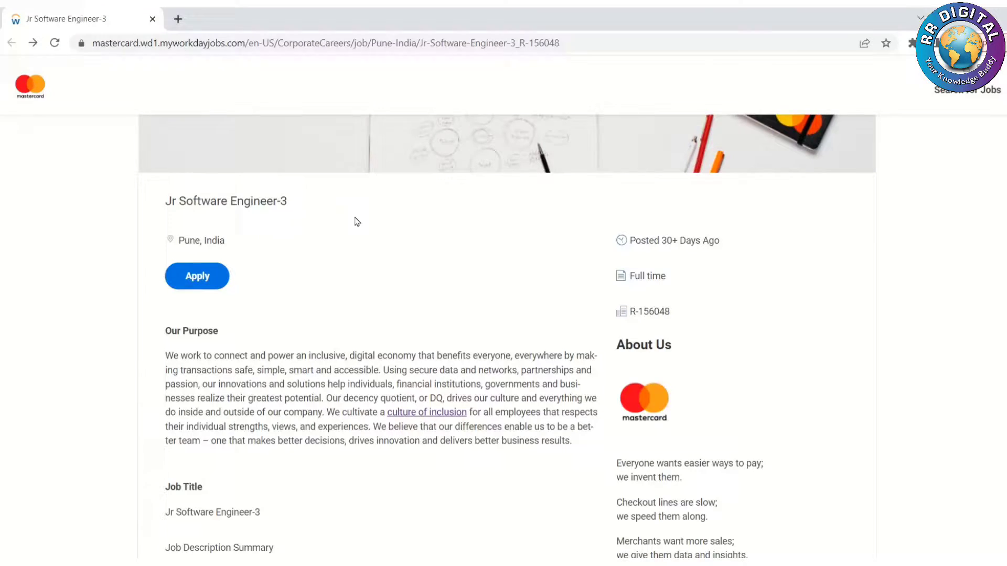
scroll(down, 3)
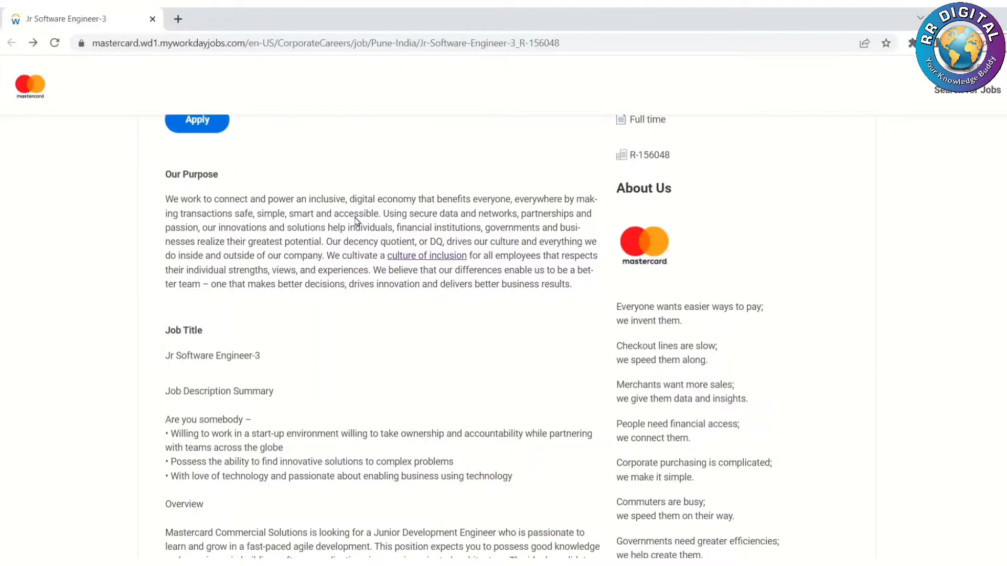
scroll(down, 3)
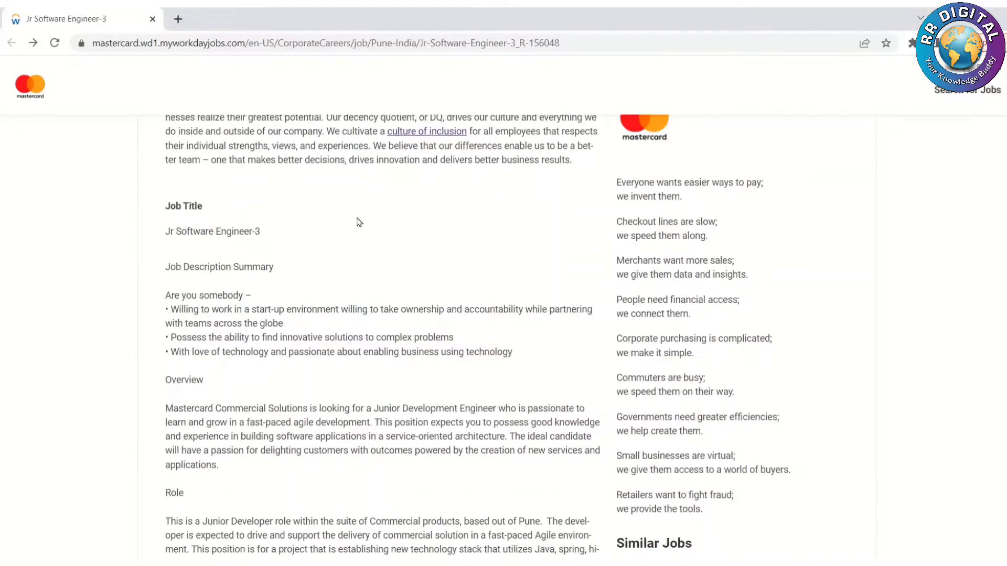
scroll(down, 3)
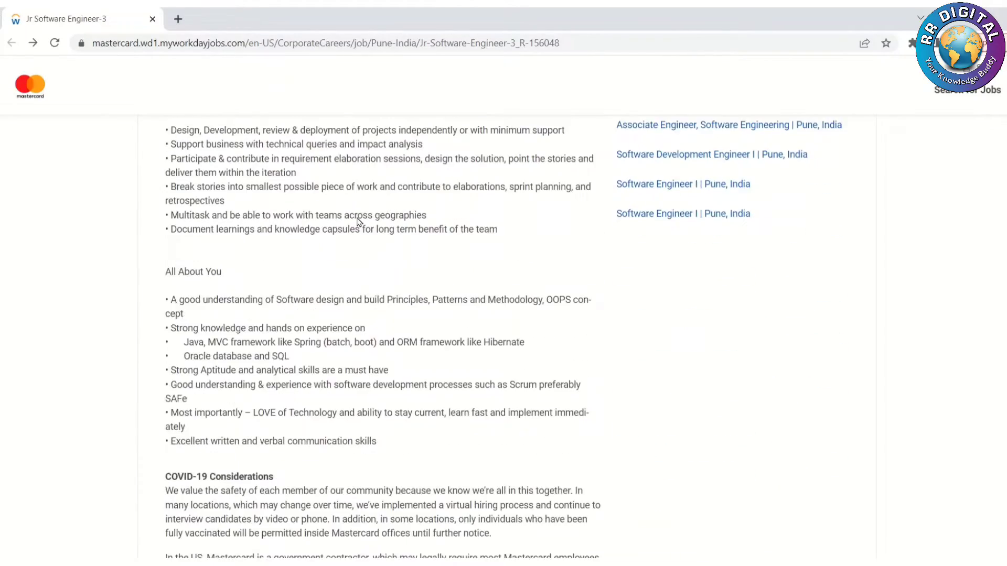
scroll(down, 3)
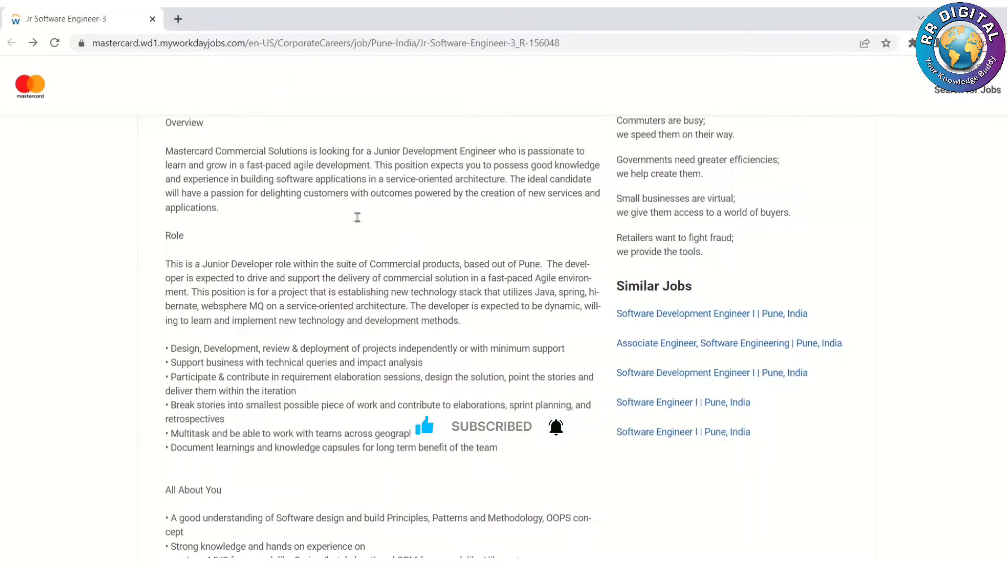
scroll(up, 3)
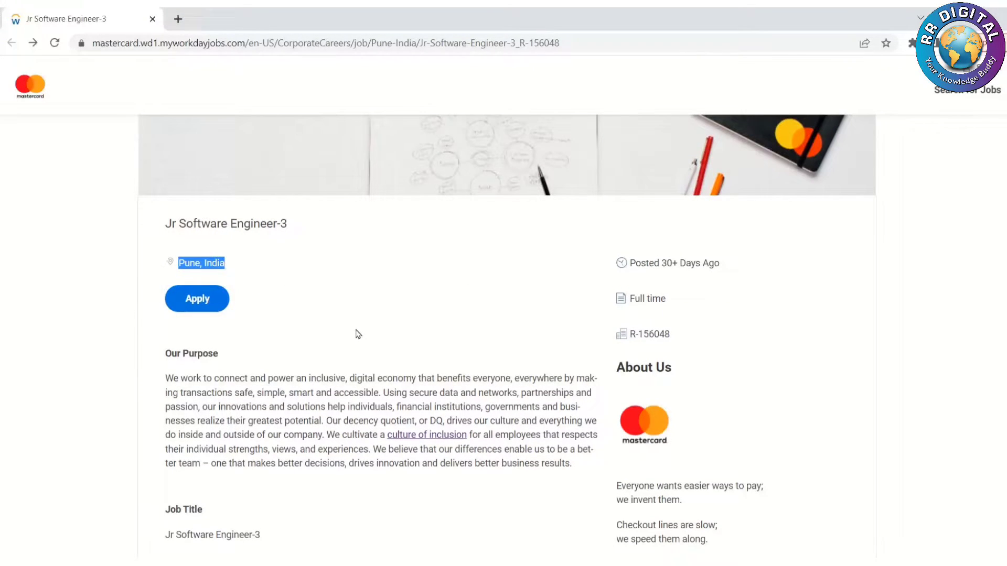
scroll(down, 3)
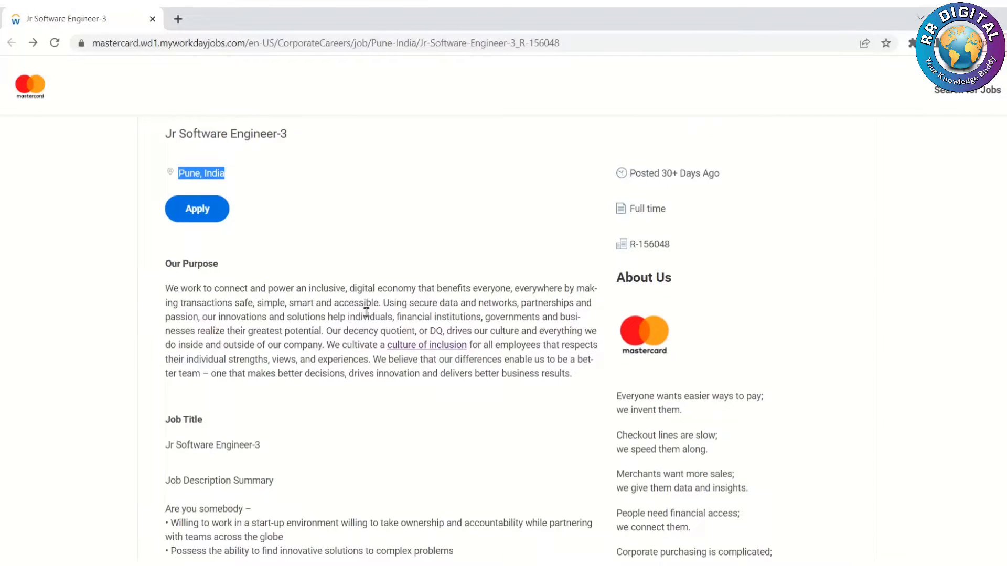
scroll(down, 3)
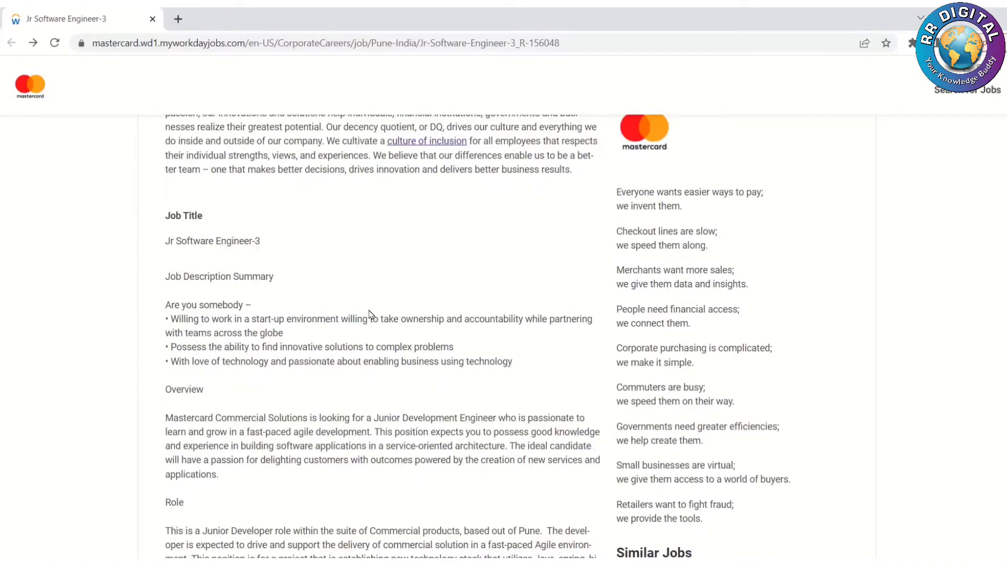
scroll(down, 3)
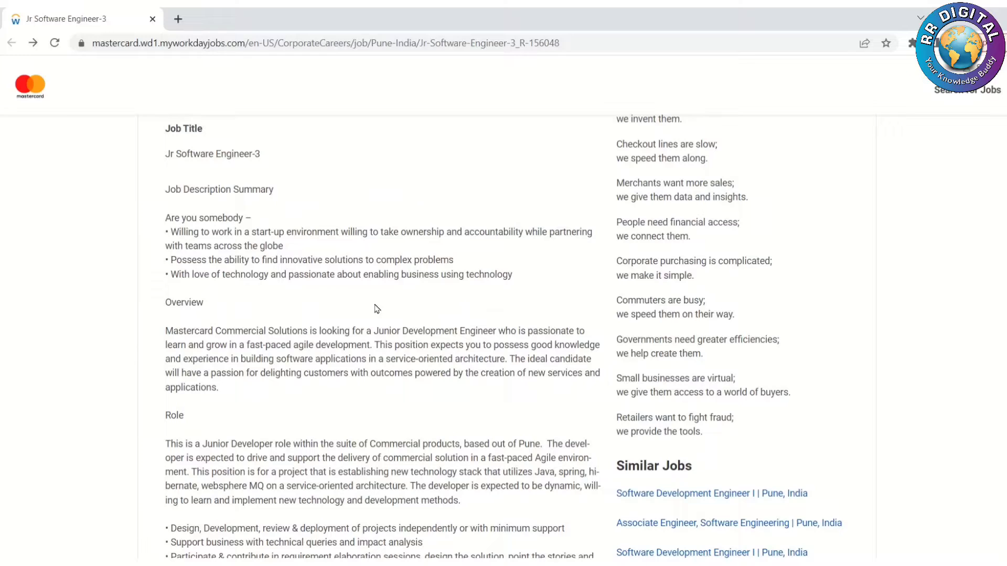
double_click(218, 189)
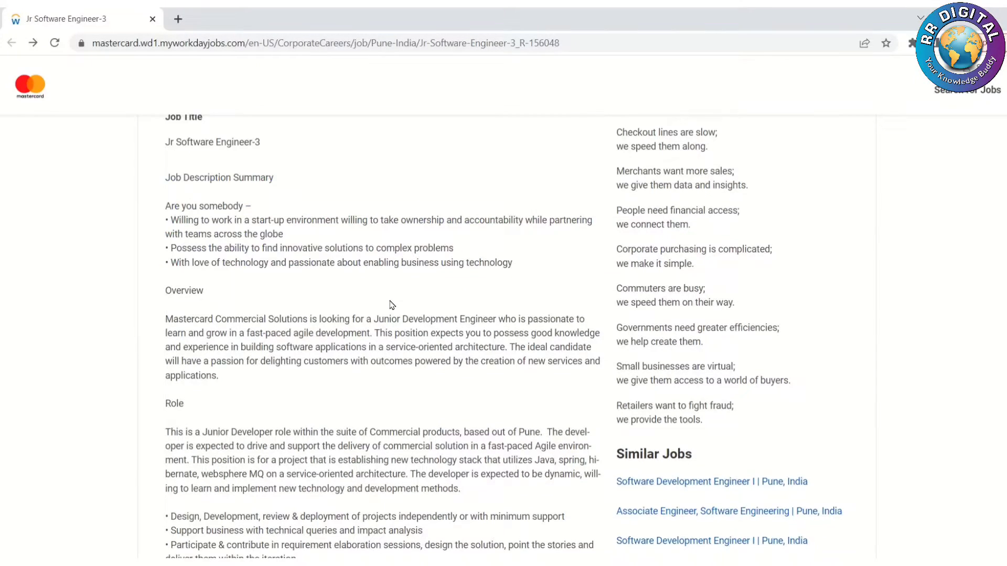
scroll(down, 3)
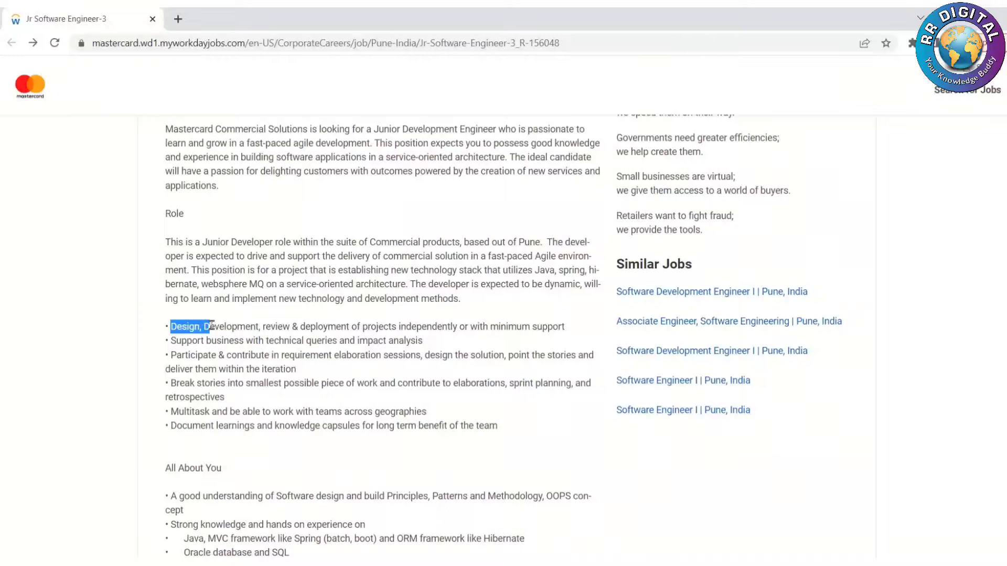
- Highlight the design/development/review duty and the technical queries and impact analysis duty
drag(215, 326, 293, 326)
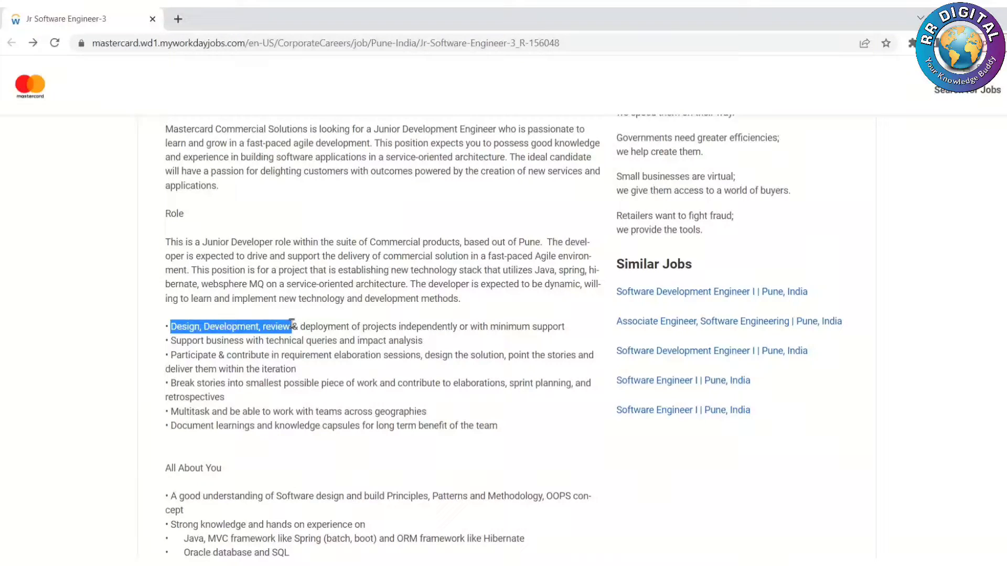
drag(293, 326, 397, 326)
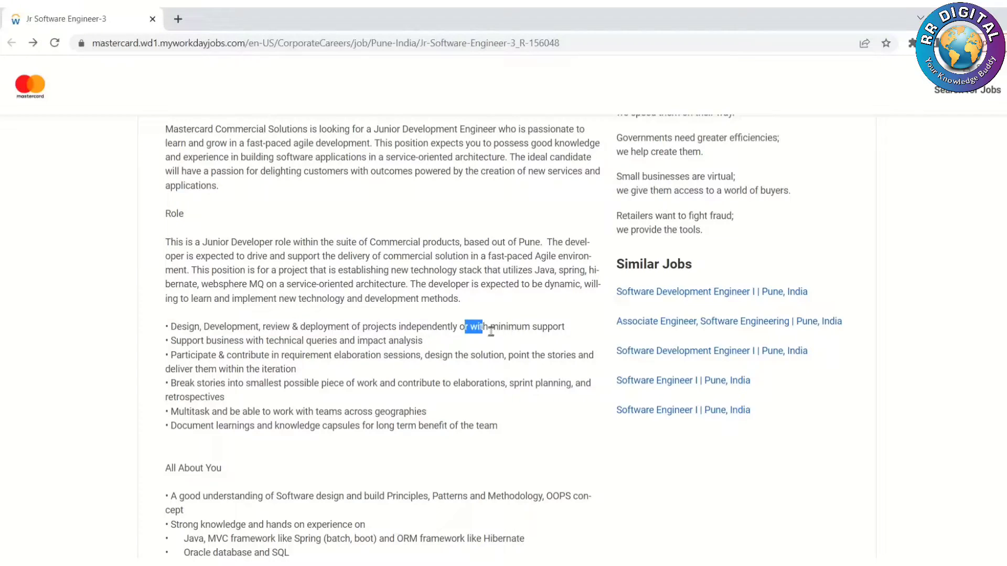
drag(466, 326, 564, 326)
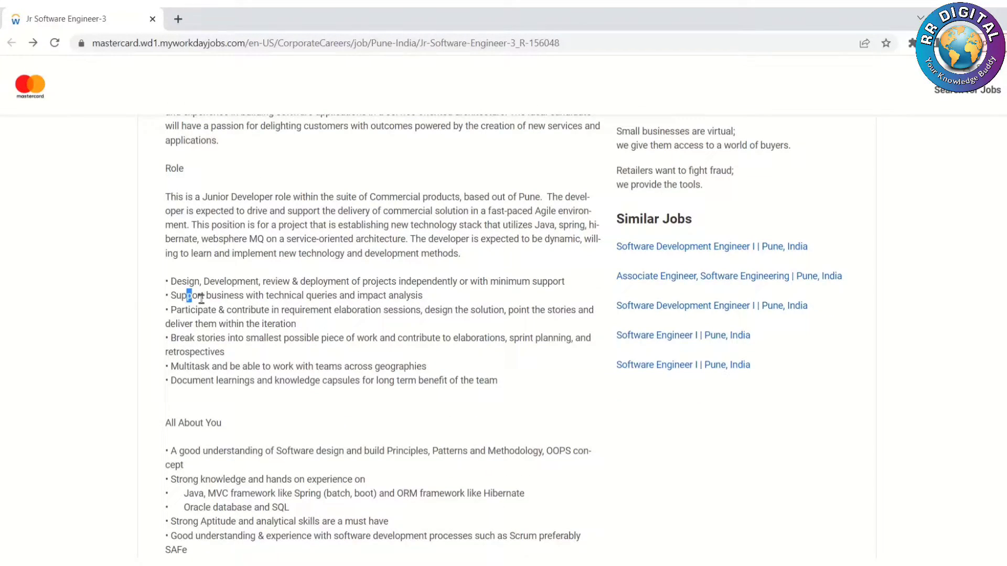
drag(189, 295, 423, 296)
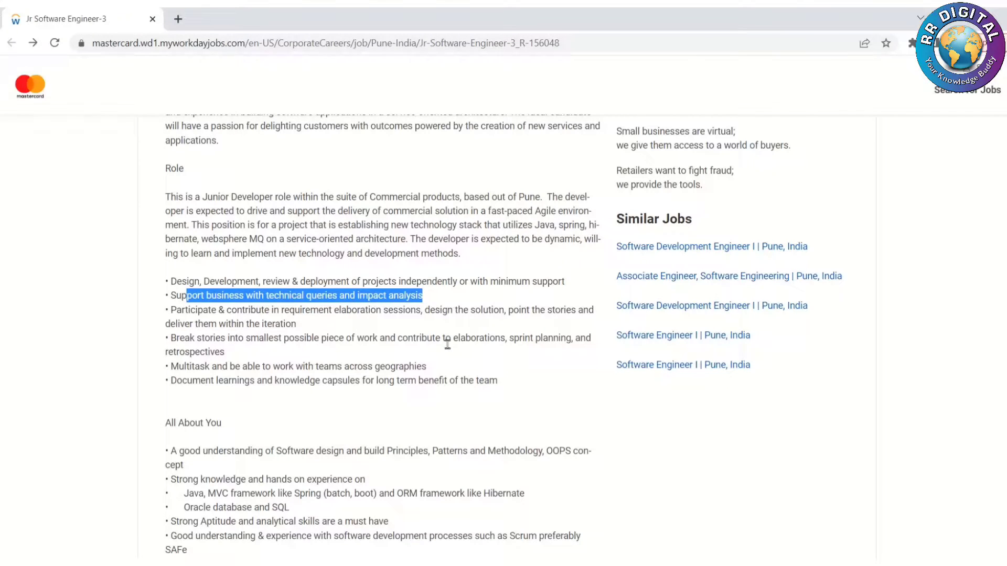
scroll(down, 3)
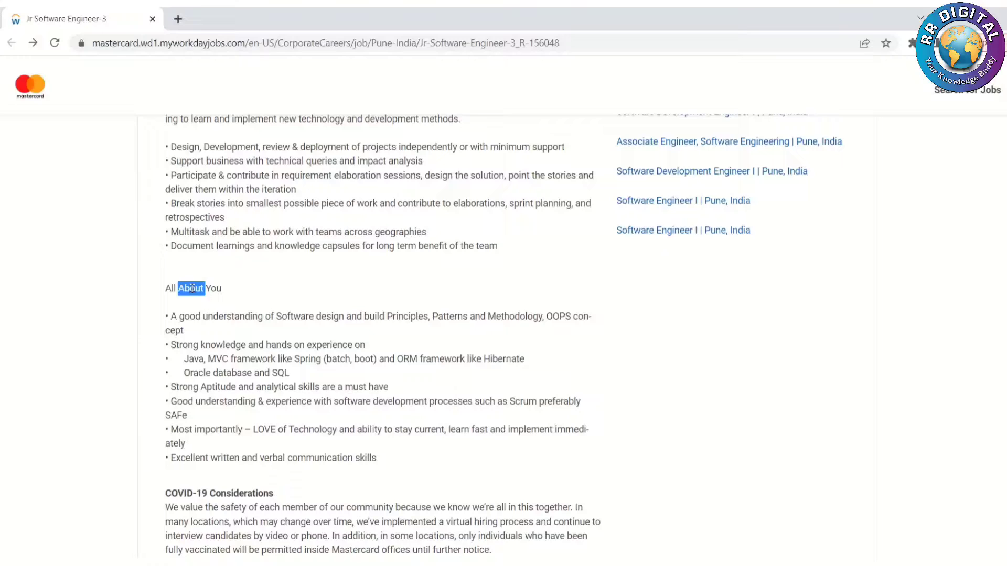
scroll(down, 3)
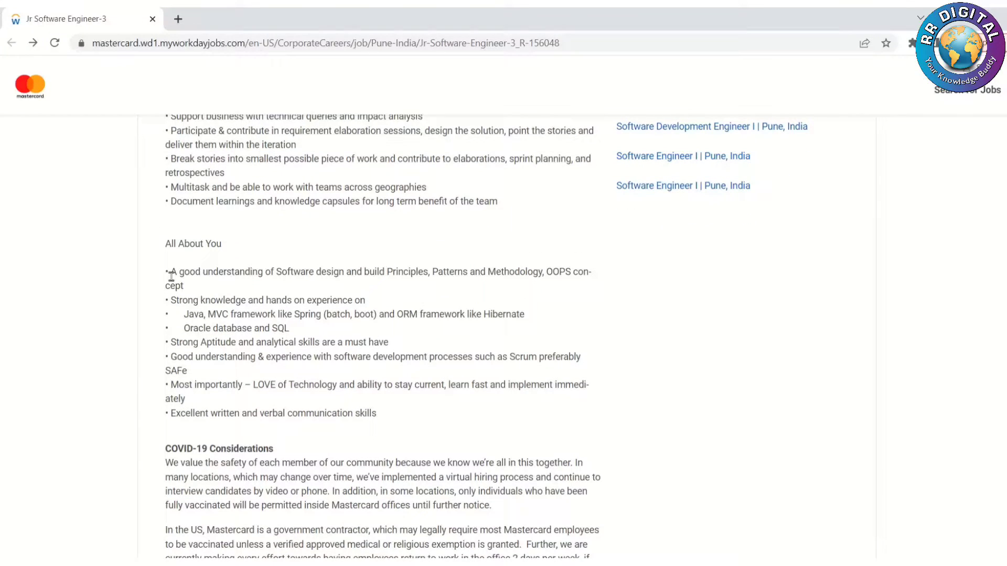
- Highlight the software design, Java/Spring MVC and development process requirements, then clear the selection
drag(166, 271, 275, 270)
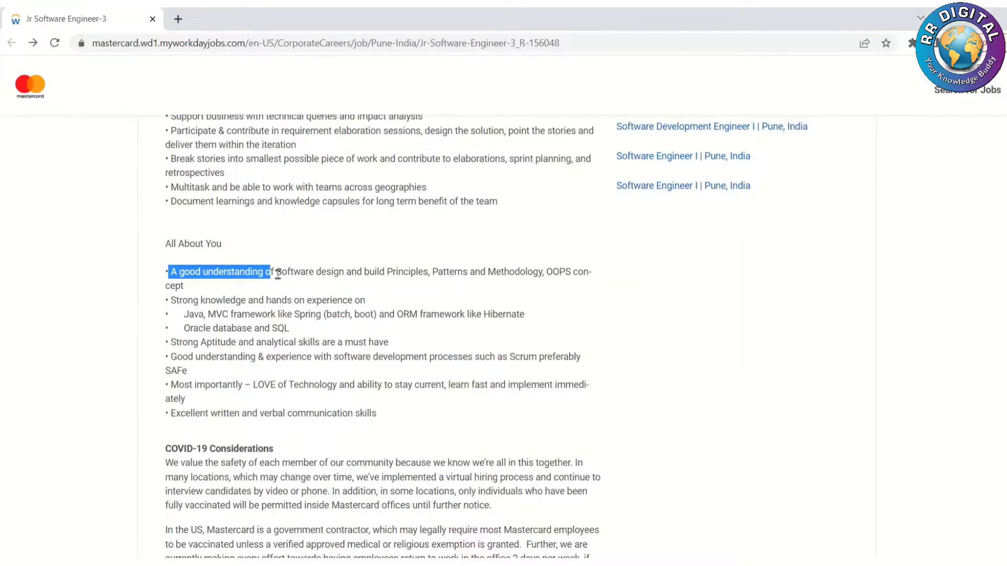
drag(276, 270, 446, 270)
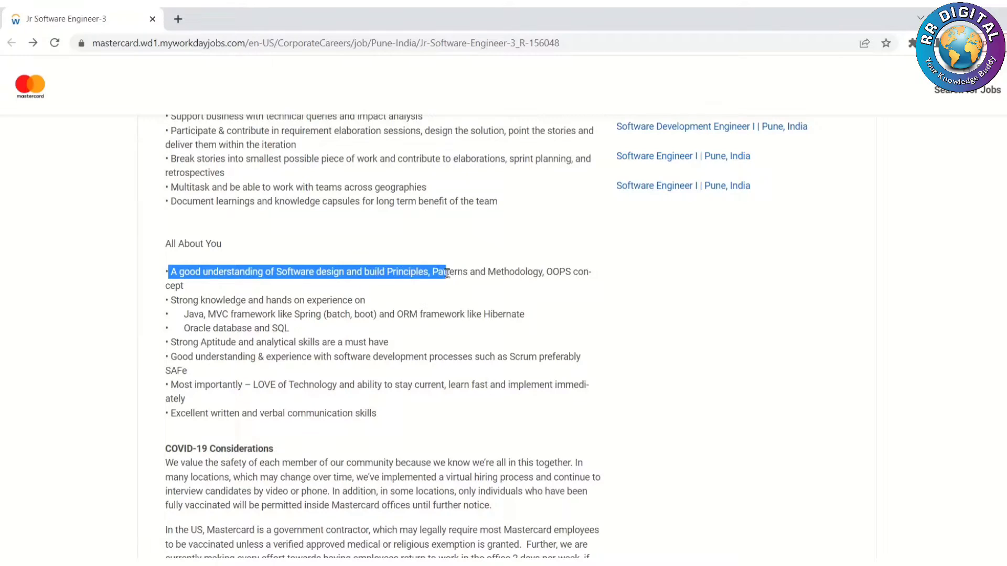
drag(442, 272, 544, 272)
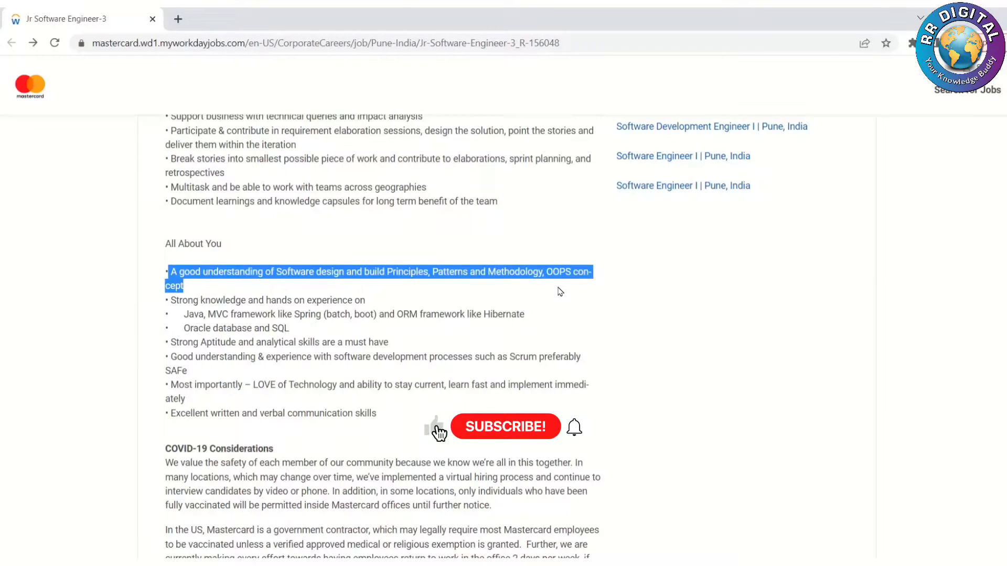
click(504, 427)
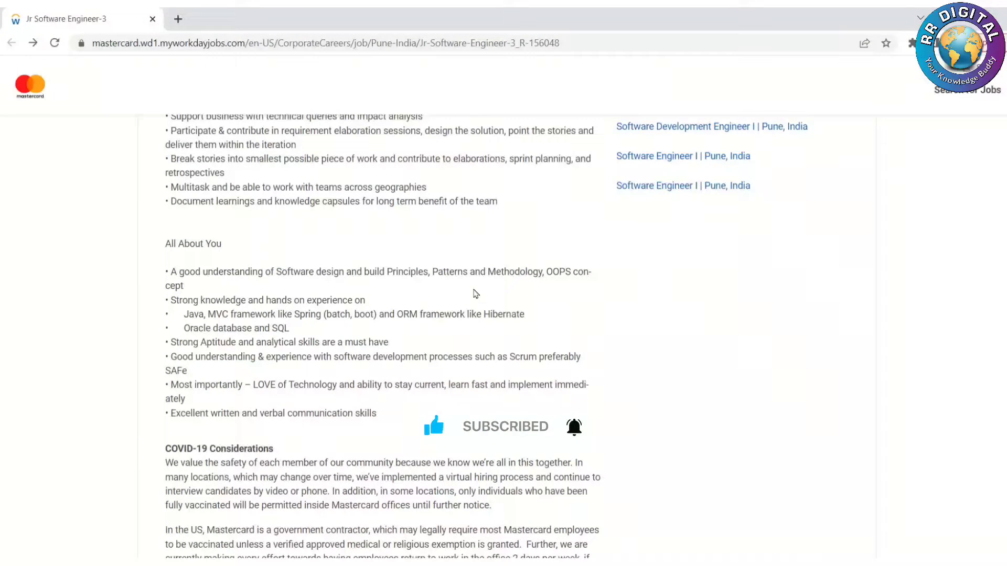
drag(171, 300, 262, 300)
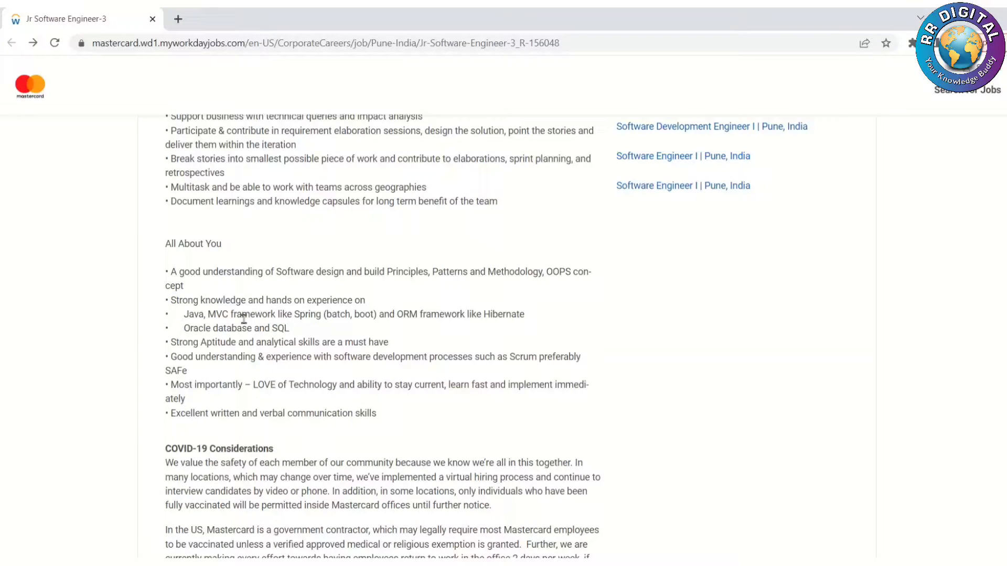
drag(185, 313, 272, 314)
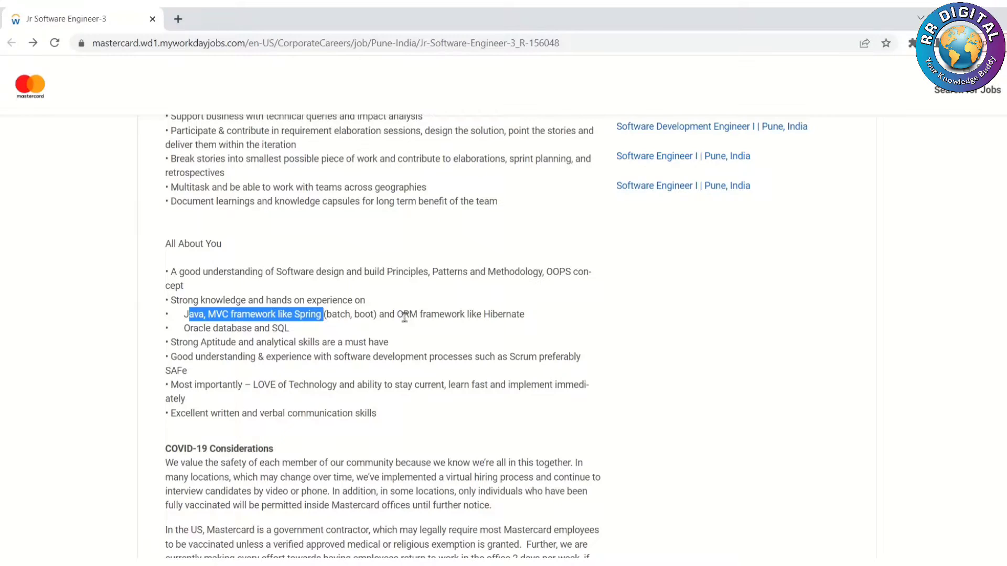
drag(397, 314, 523, 313)
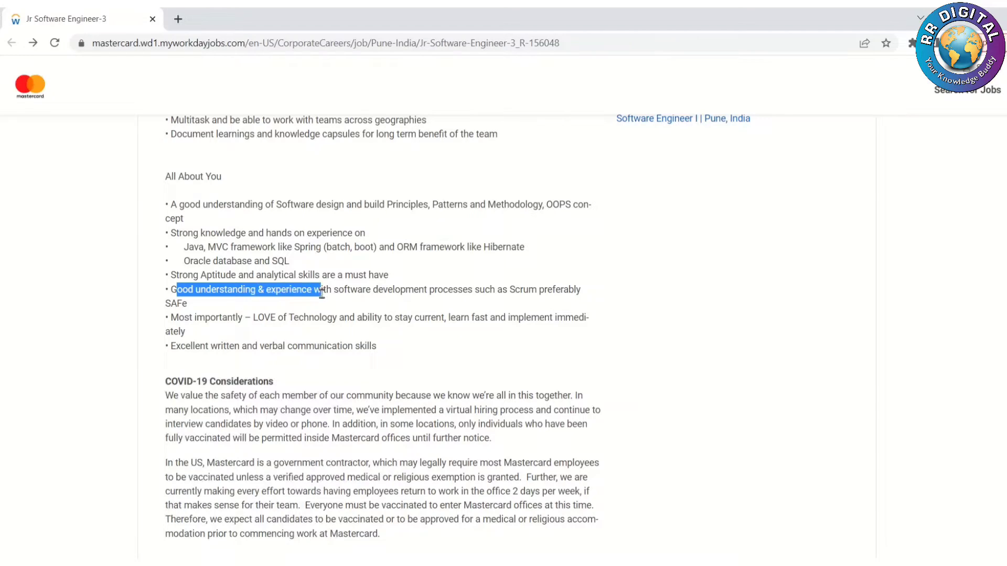
drag(324, 289, 471, 289)
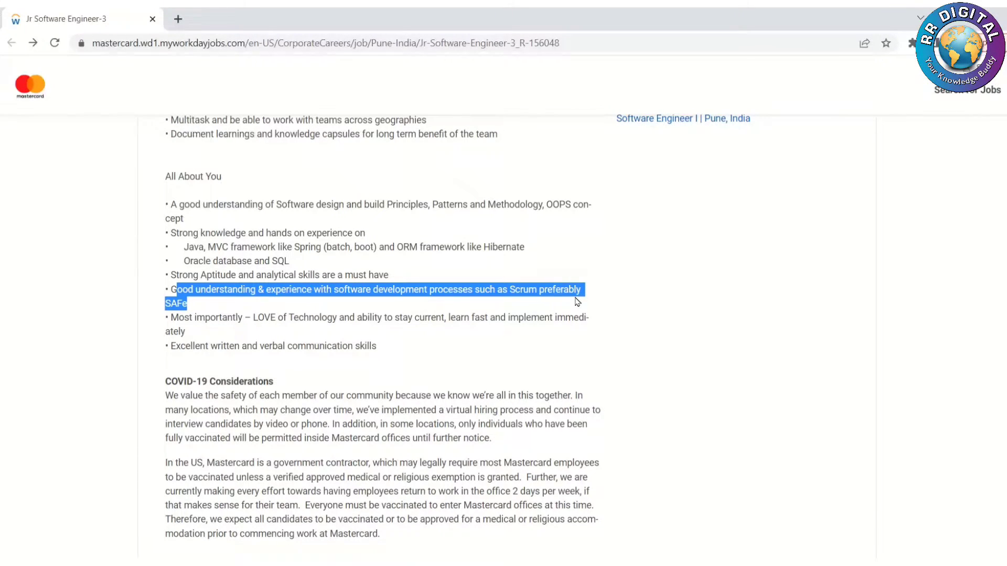
scroll(down, 3)
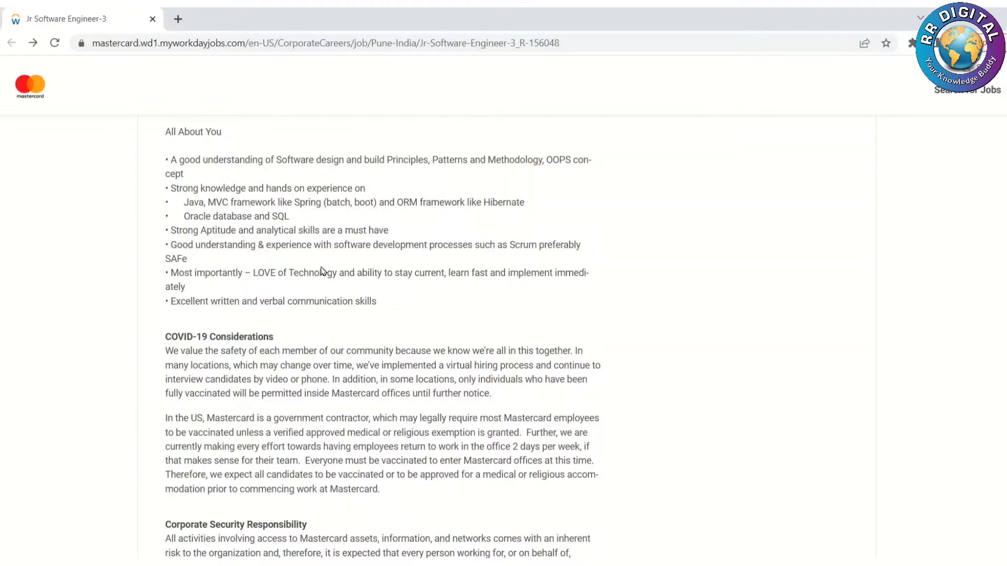
mouse_move(253, 273)
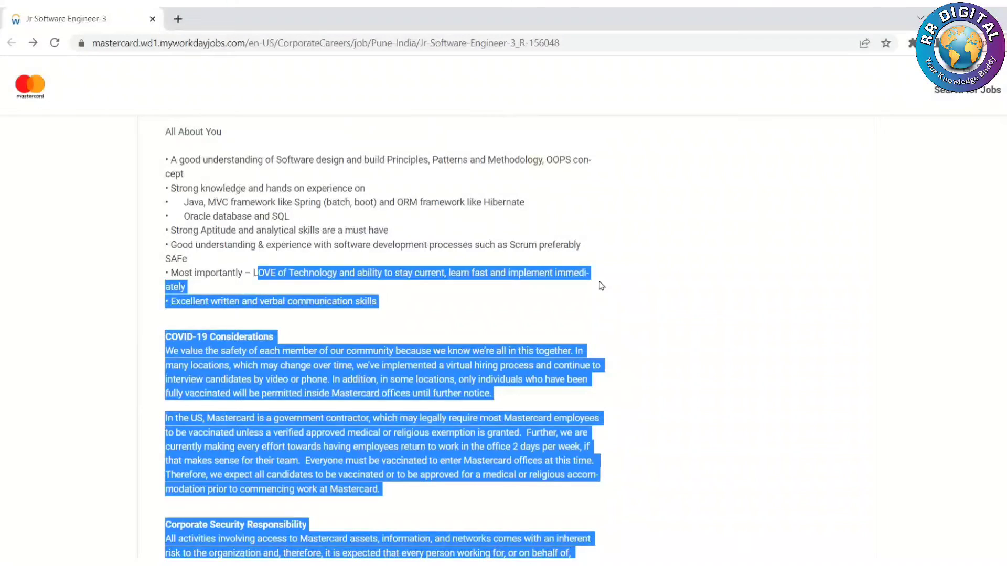
click(587, 290)
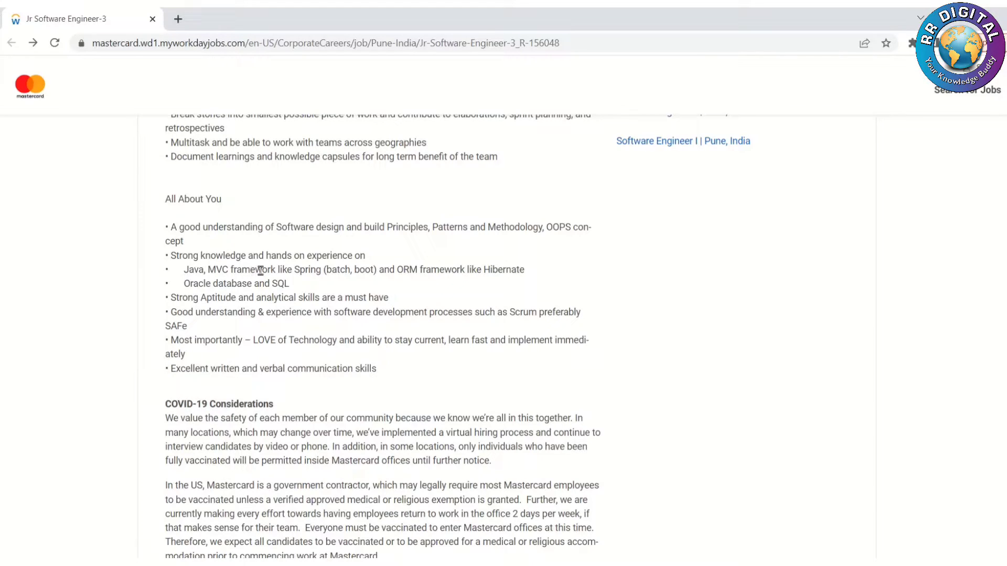
mouse_move(532, 227)
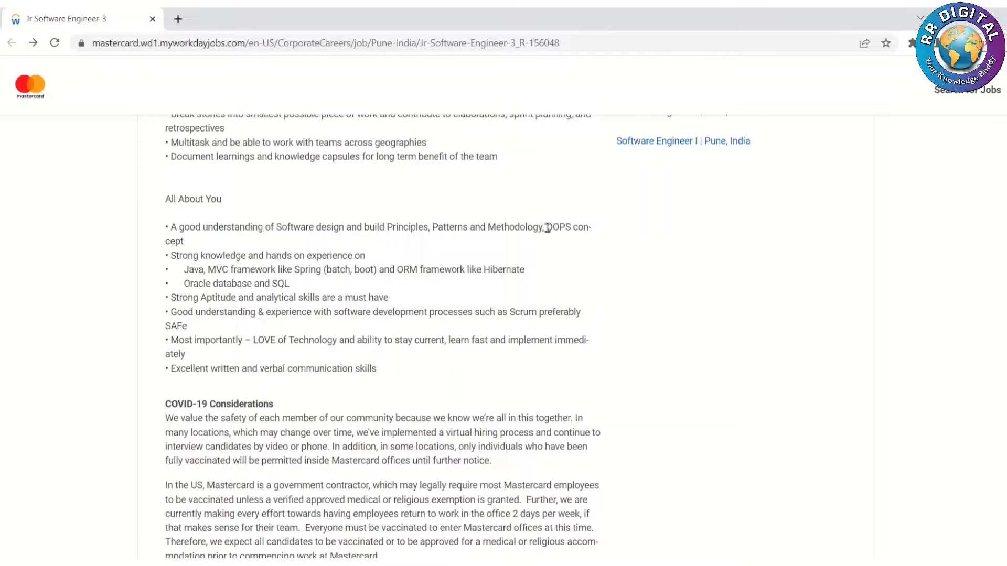
- Scroll up to the title, down to Corporate Security Responsibility, then back toward the top
scroll(up, 3)
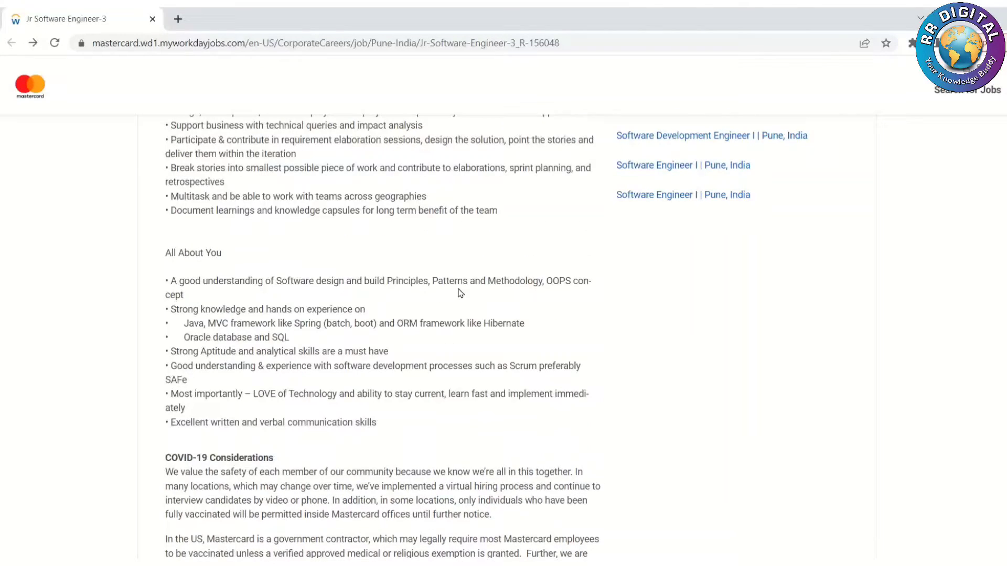
scroll(up, 3)
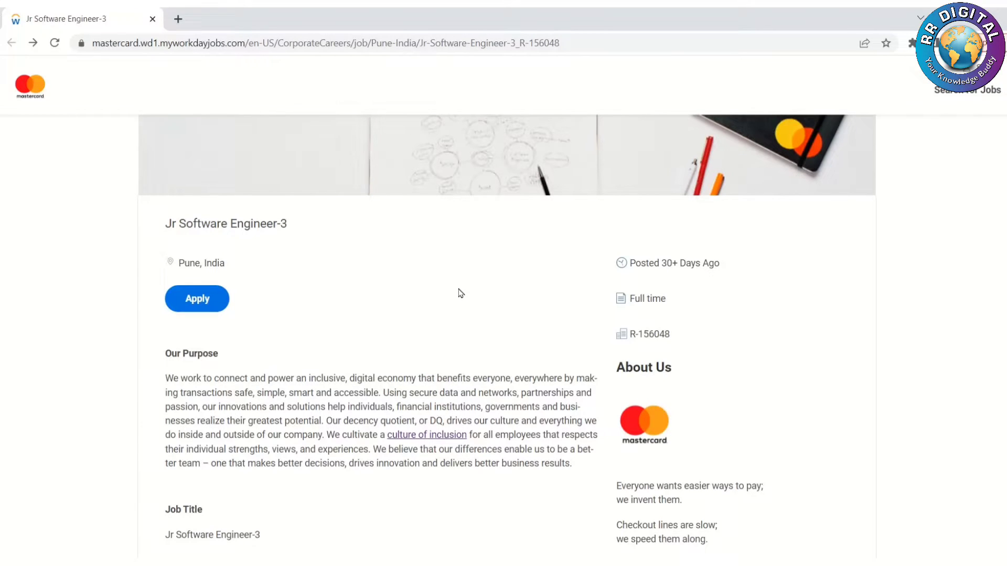
mouse_move(160, 258)
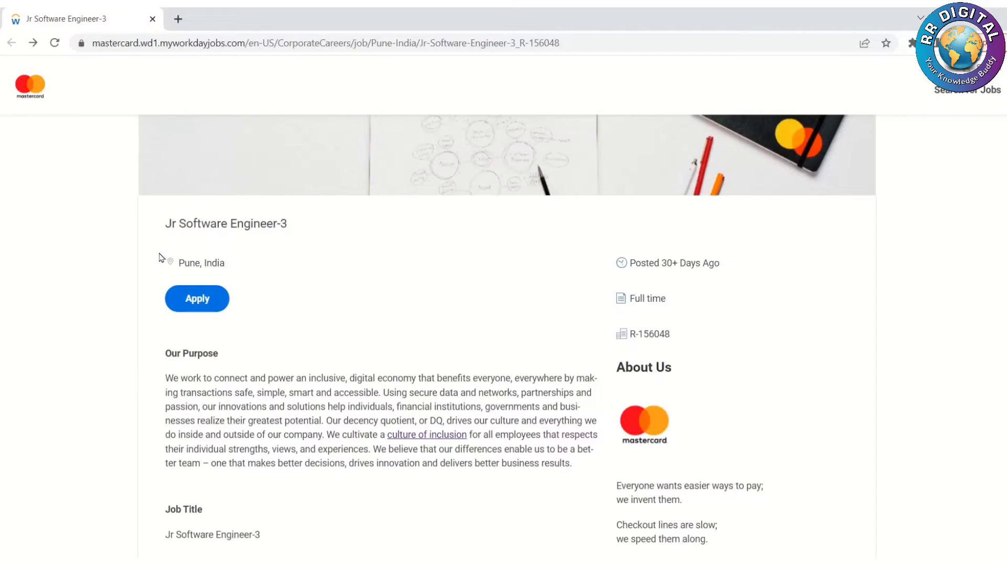
scroll(down, 3)
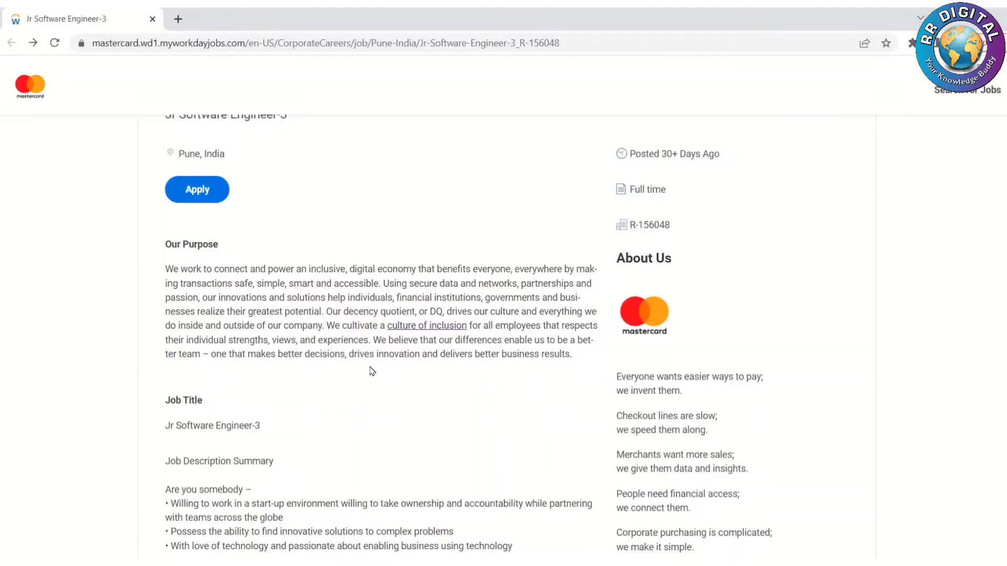
scroll(down, 3)
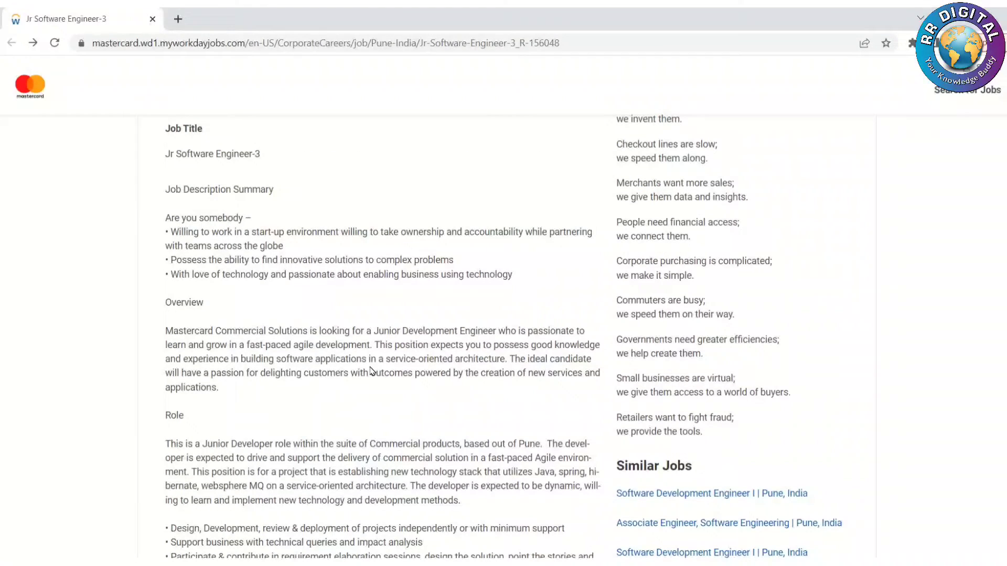
scroll(down, 3)
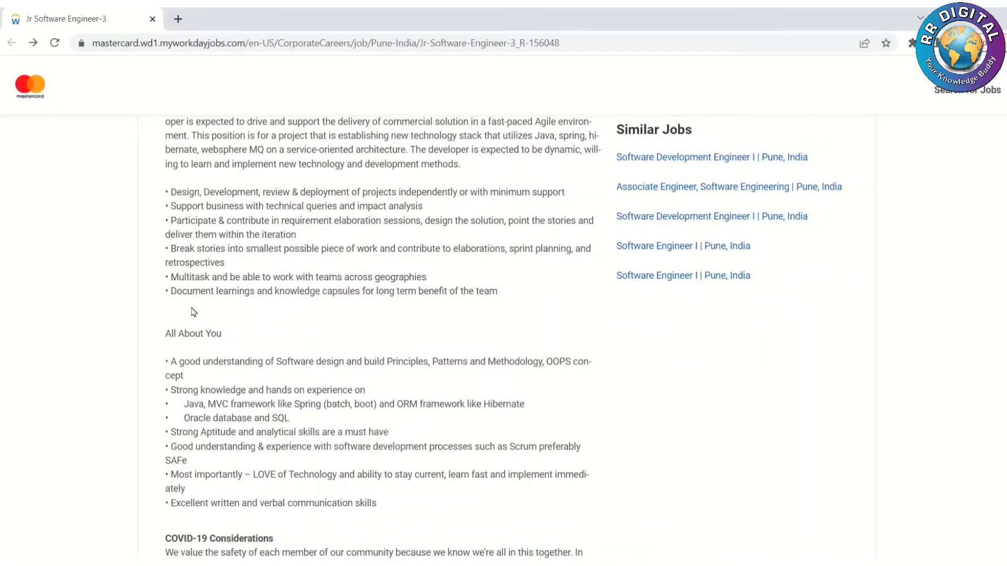
scroll(down, 3)
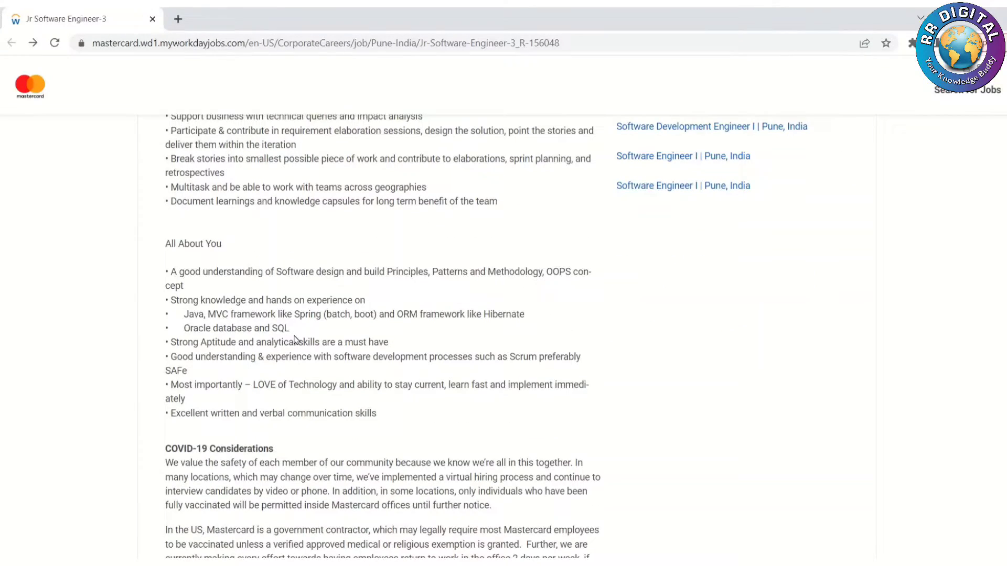
scroll(down, 3)
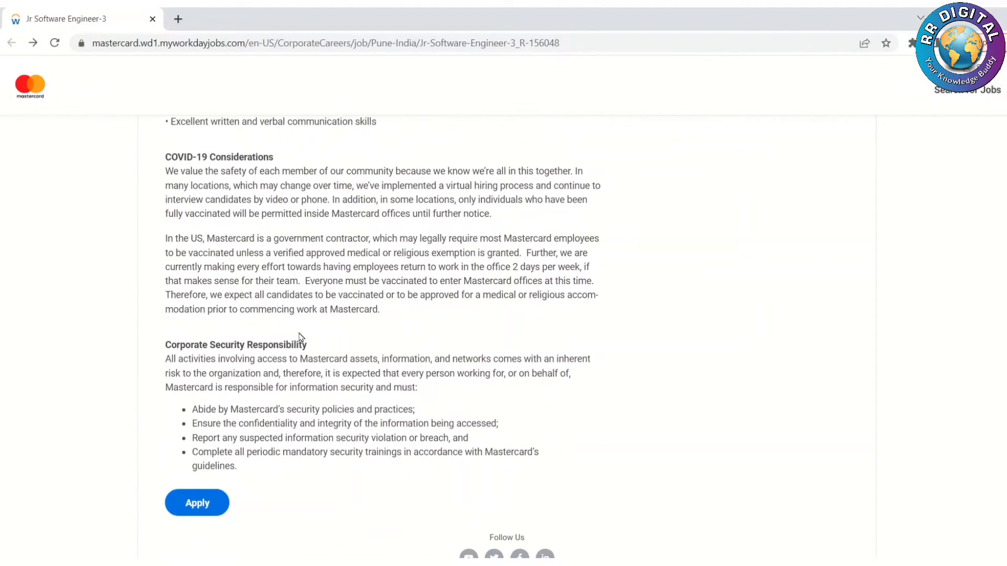
scroll(up, 3)
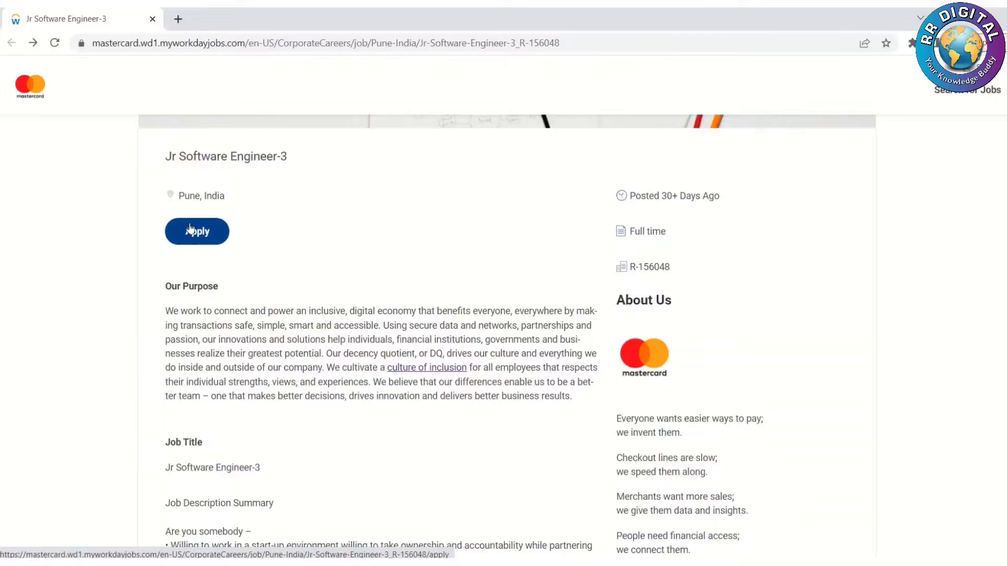
- Apply for Jr Software Engineer-3 and choose Apply Manually in Start Your Application
click(197, 231)
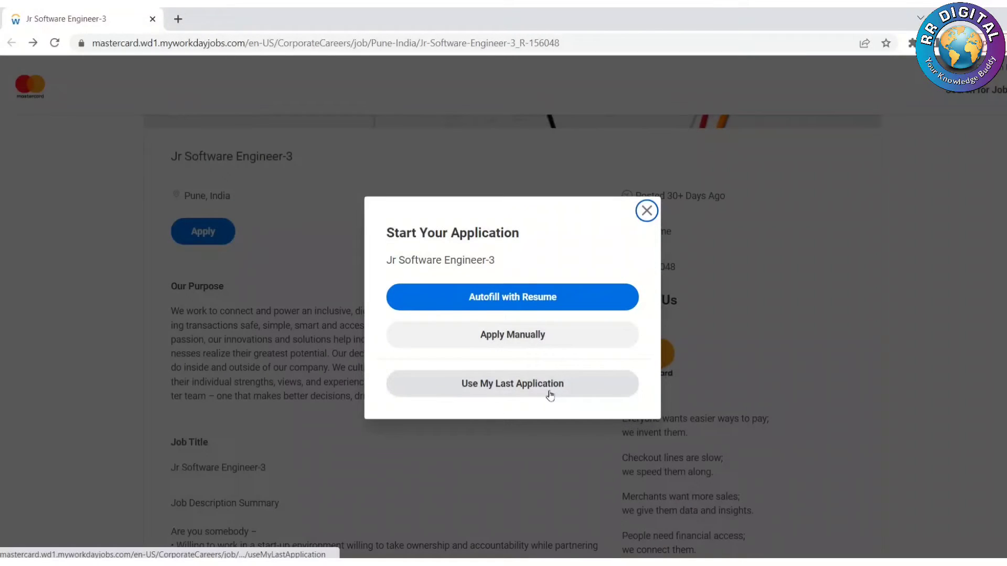
mouse_move(523, 334)
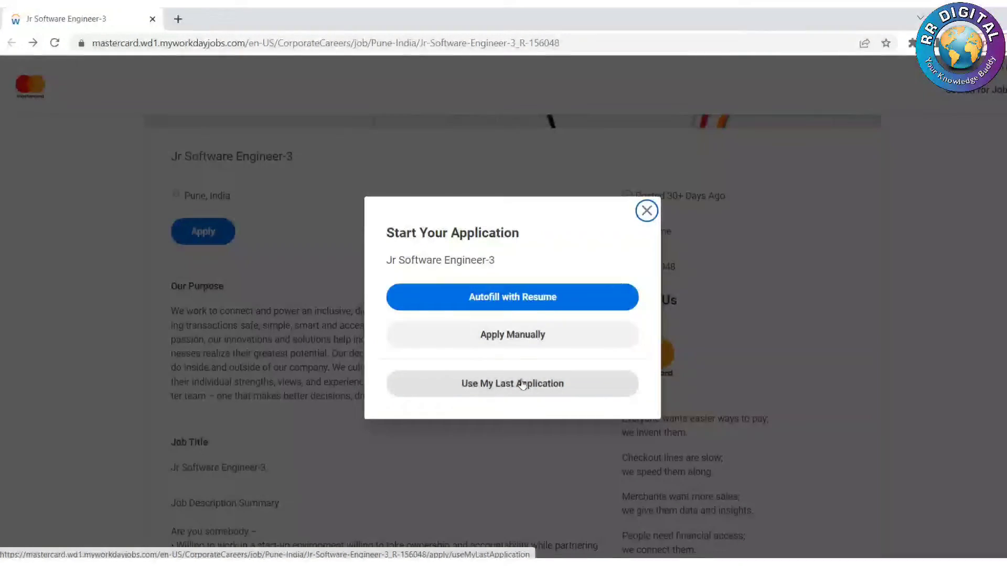
mouse_move(472, 391)
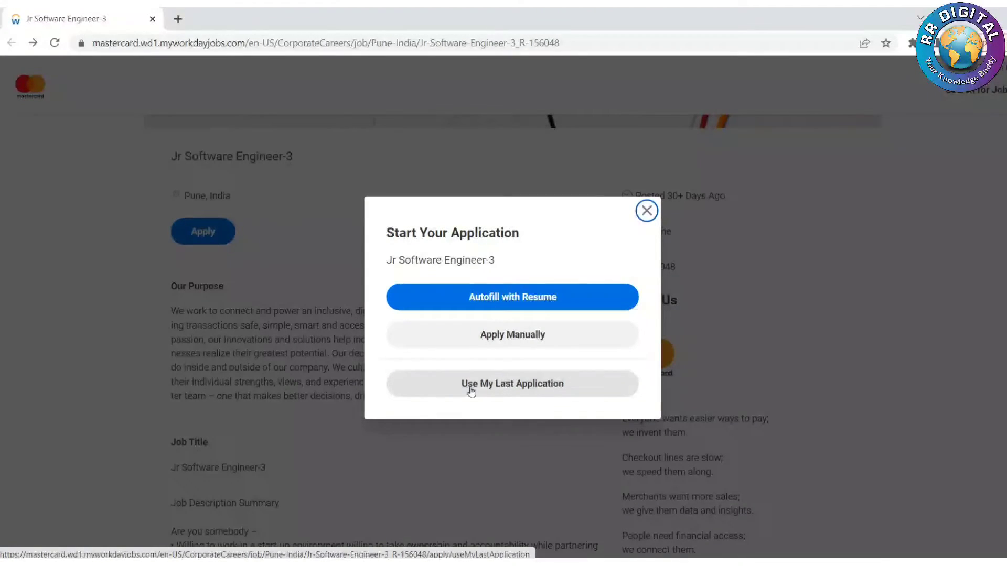
mouse_move(539, 394)
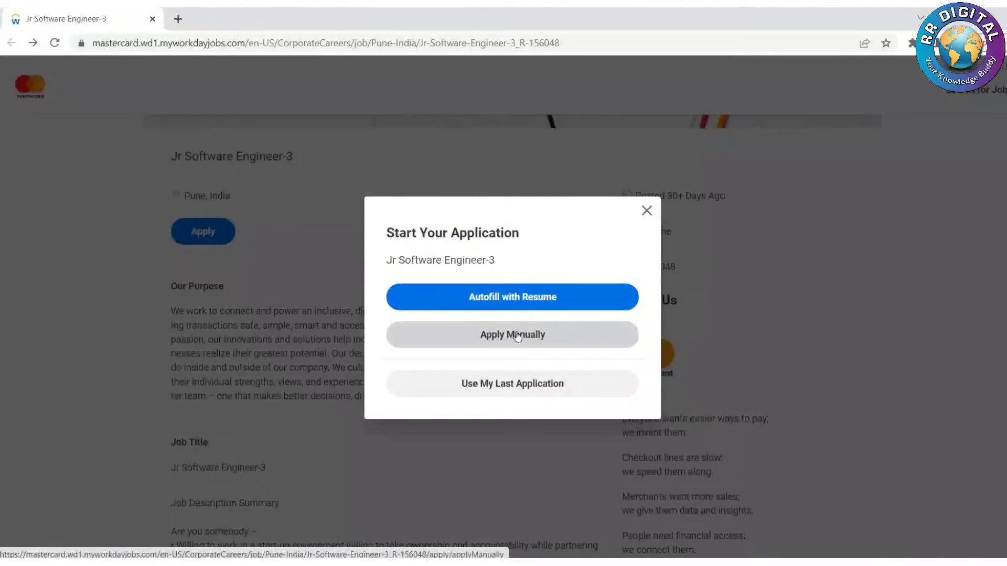
click(512, 334)
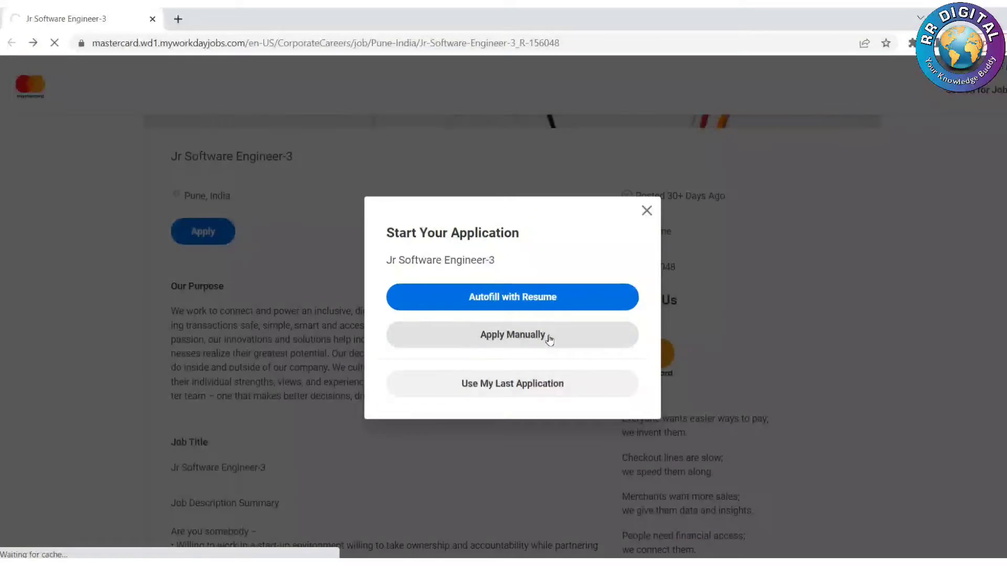
- Continue to Sign In, switch to Create Account, review the form, then go back to the posting
click(512, 334)
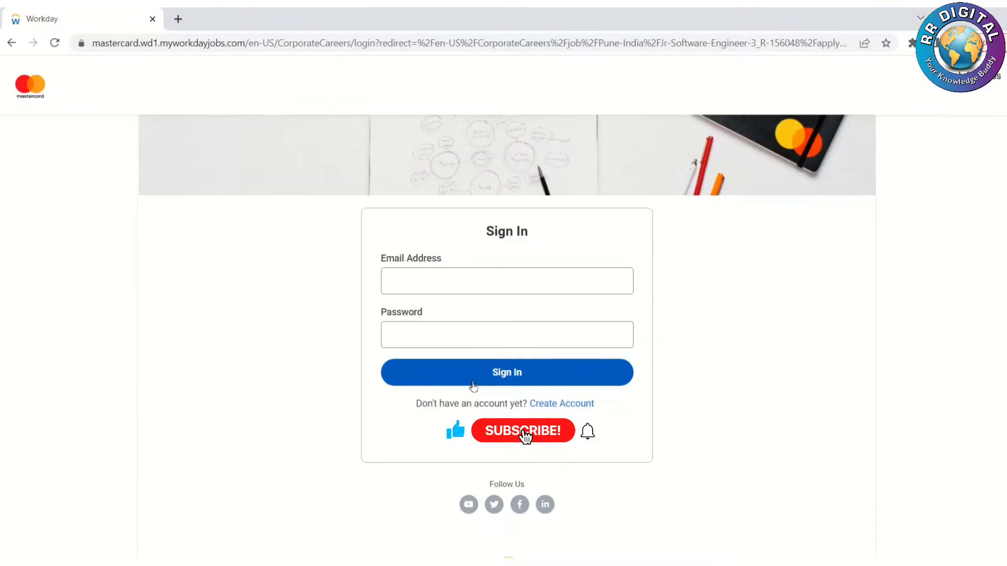
click(561, 403)
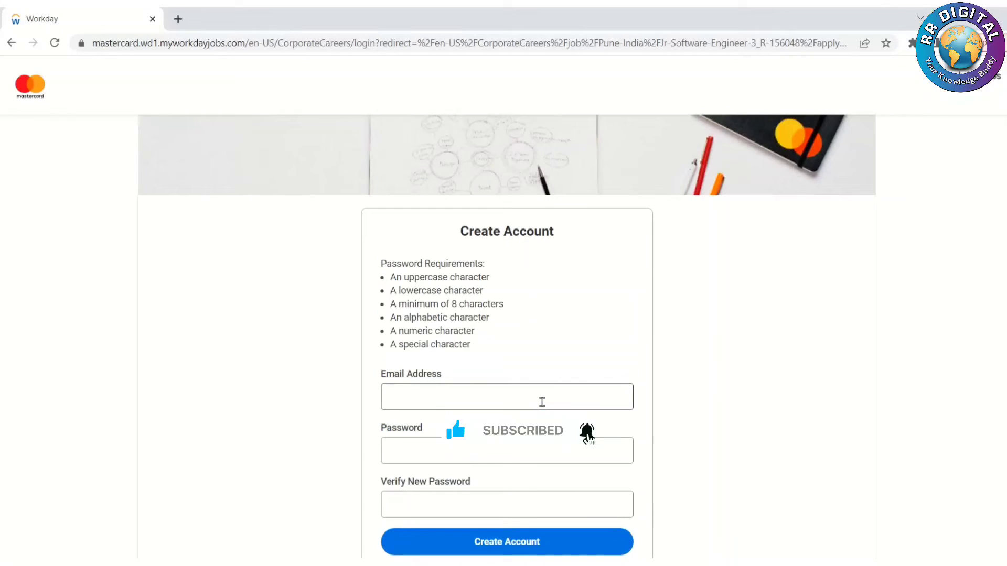
scroll(down, 3)
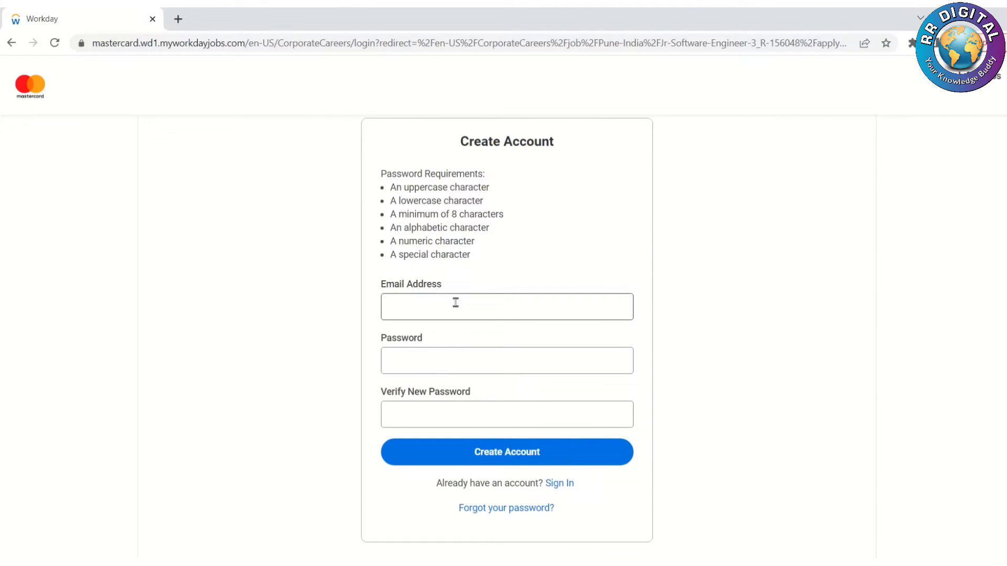
click(12, 43)
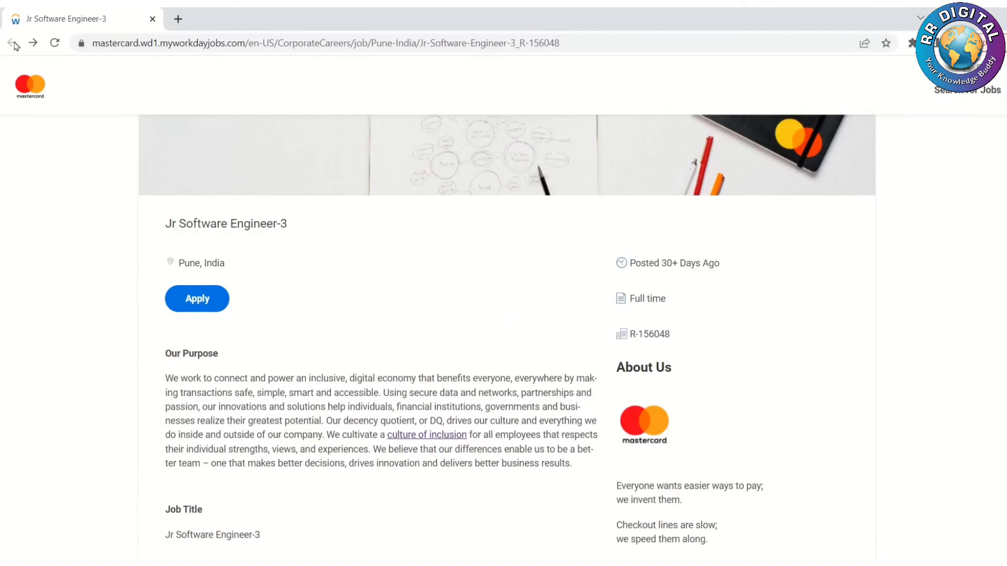
- Reopen Start Your Application and choose Autofill with Resume, returning to the posting
click(203, 299)
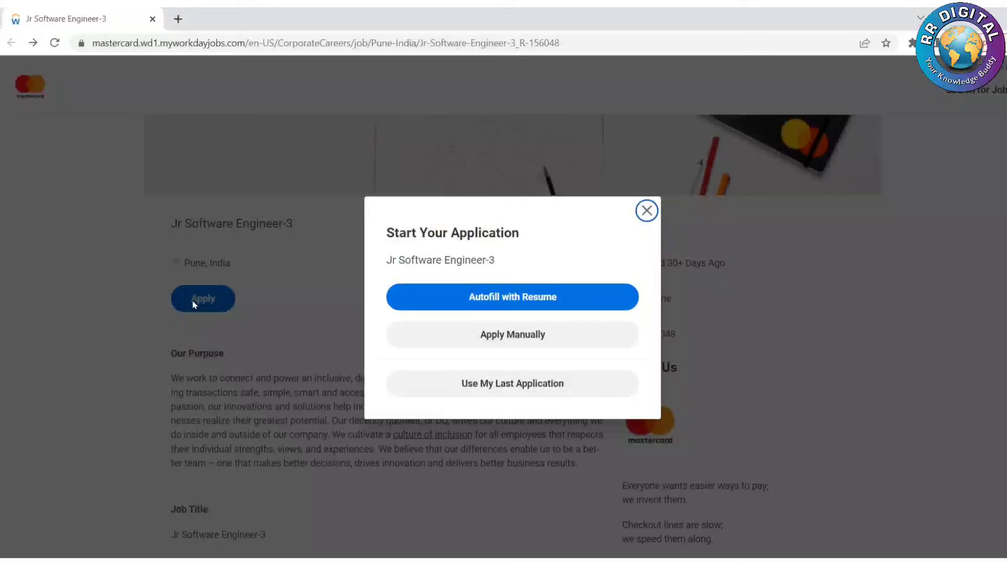
mouse_move(497, 296)
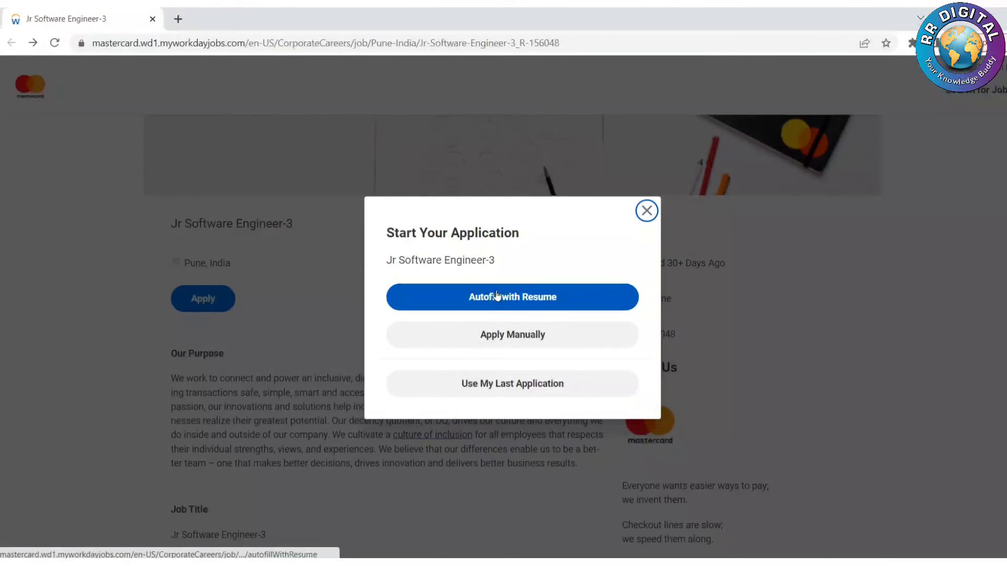
click(512, 297)
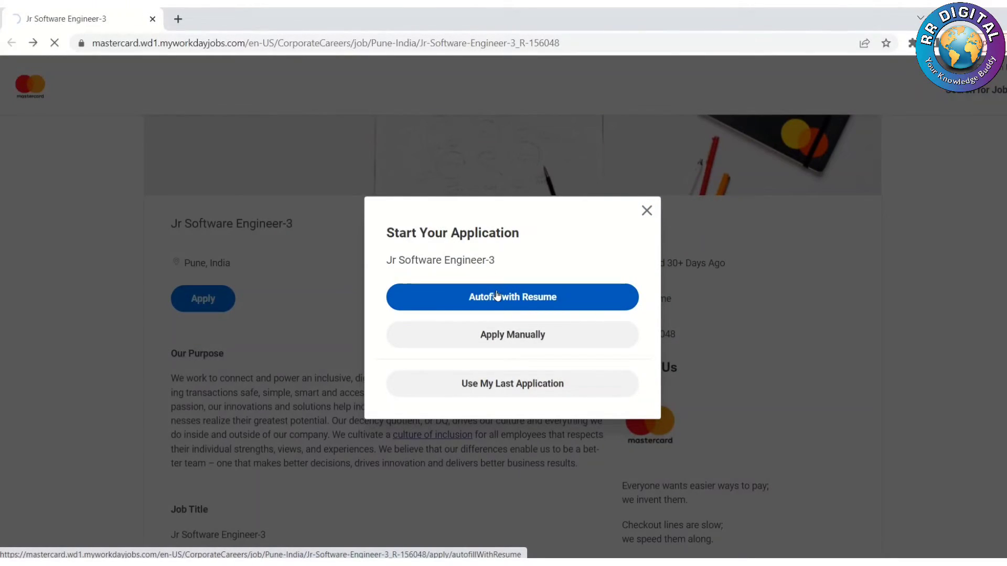
click(512, 297)
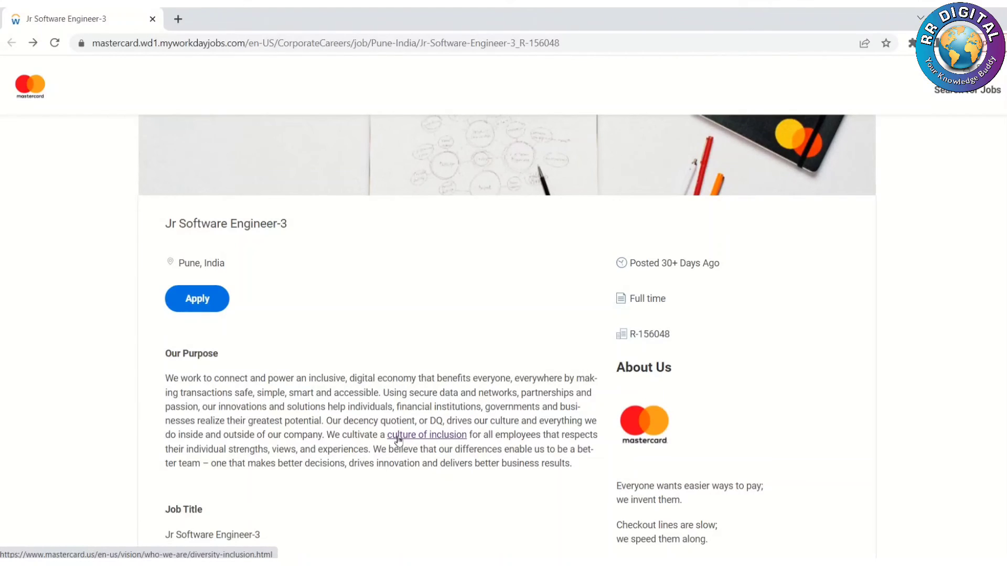
scroll(down, 3)
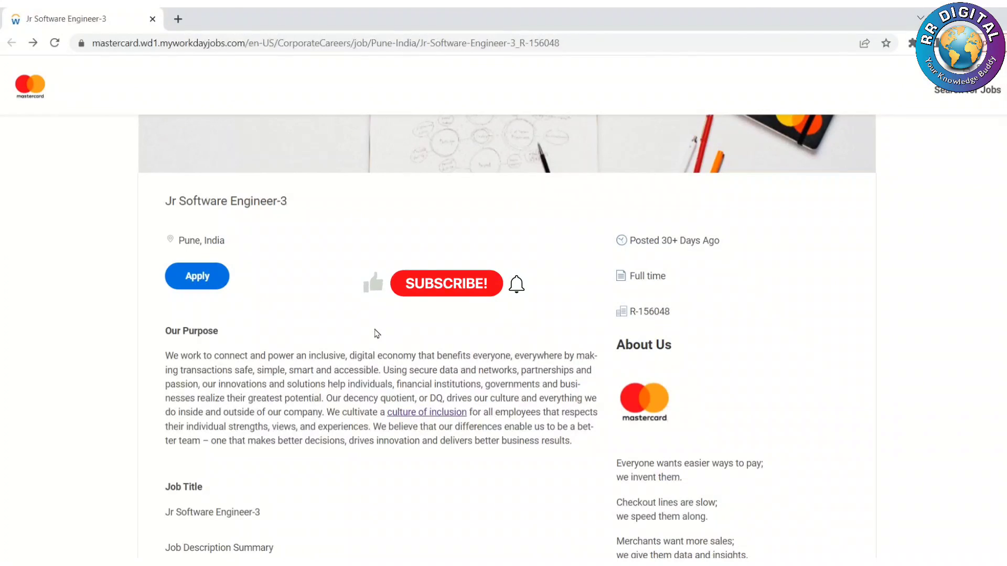
scroll(down, 3)
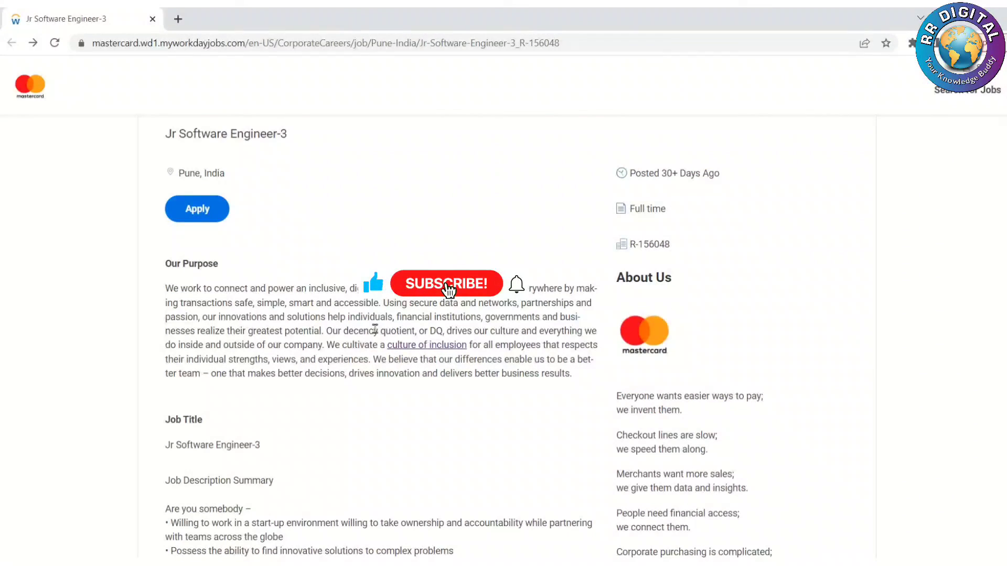
click(446, 283)
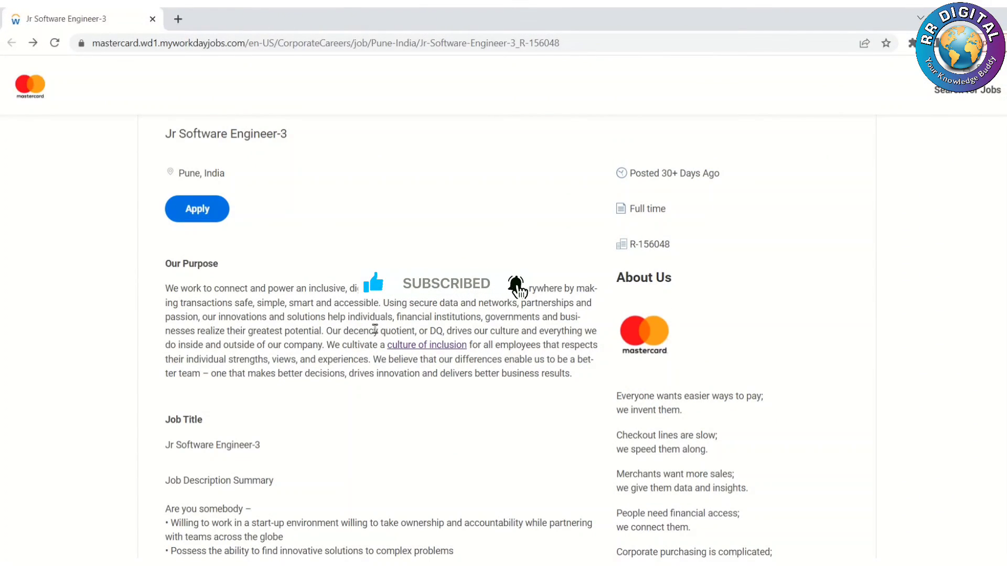